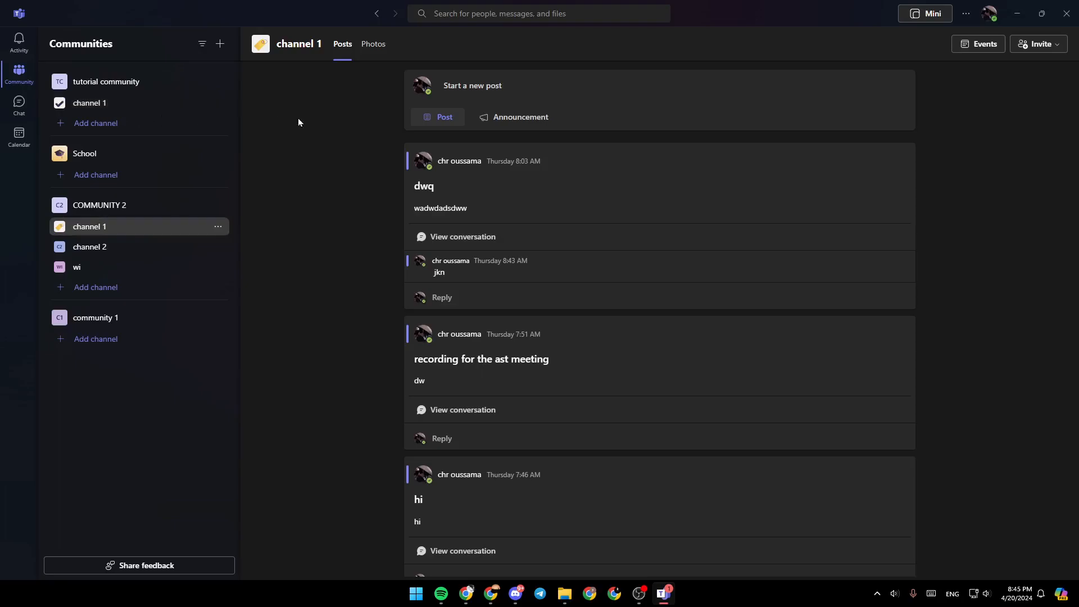
mouse_move(618, 190)
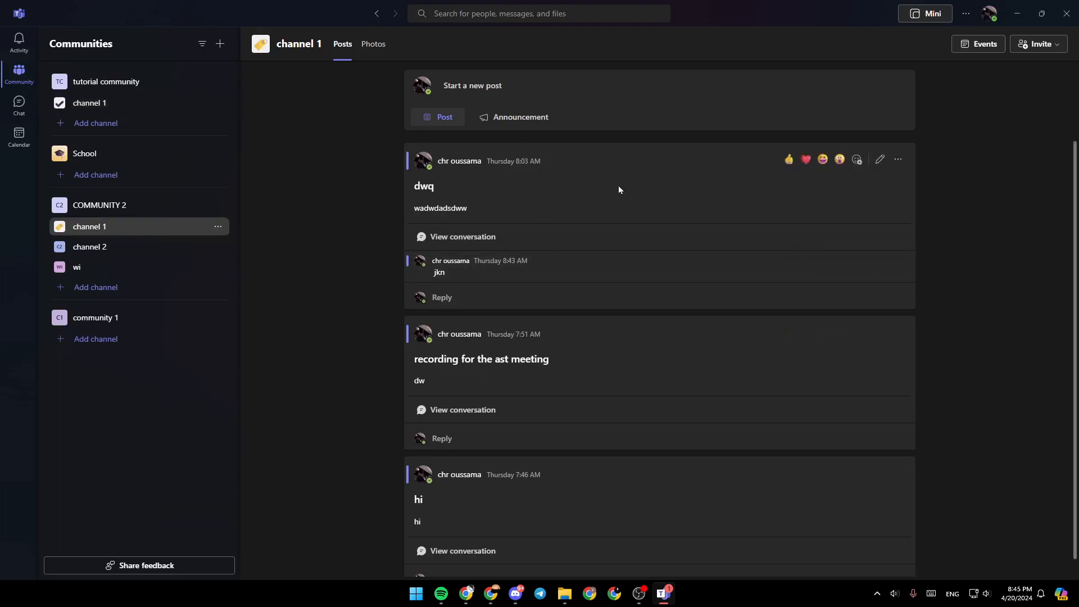
mouse_move(637, 314)
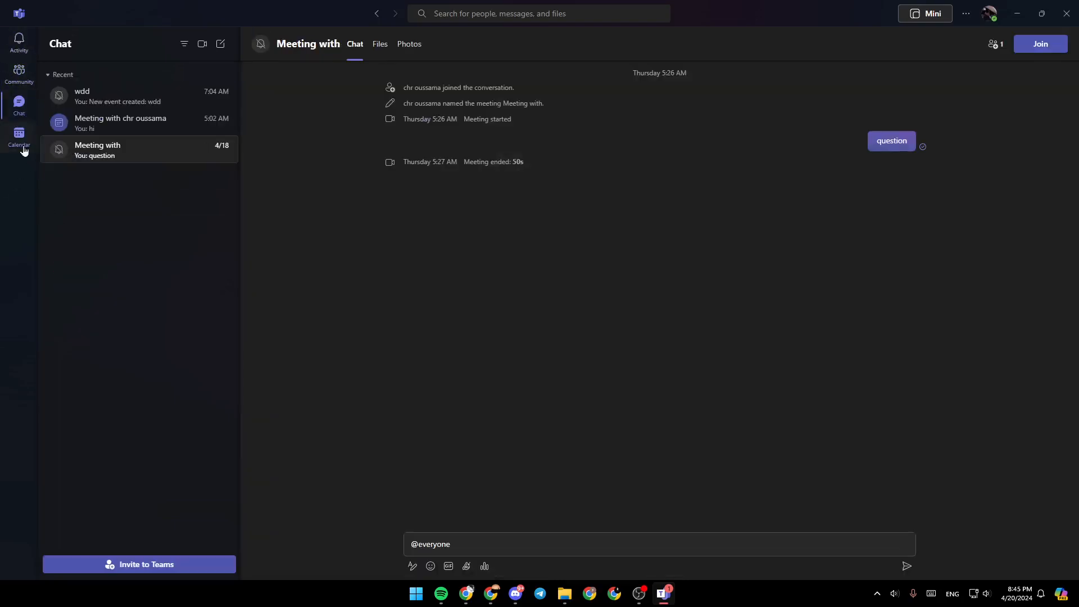
- After a detour through Calendar, show the signed-in account's profile and status panel from the title bar
click(19, 137)
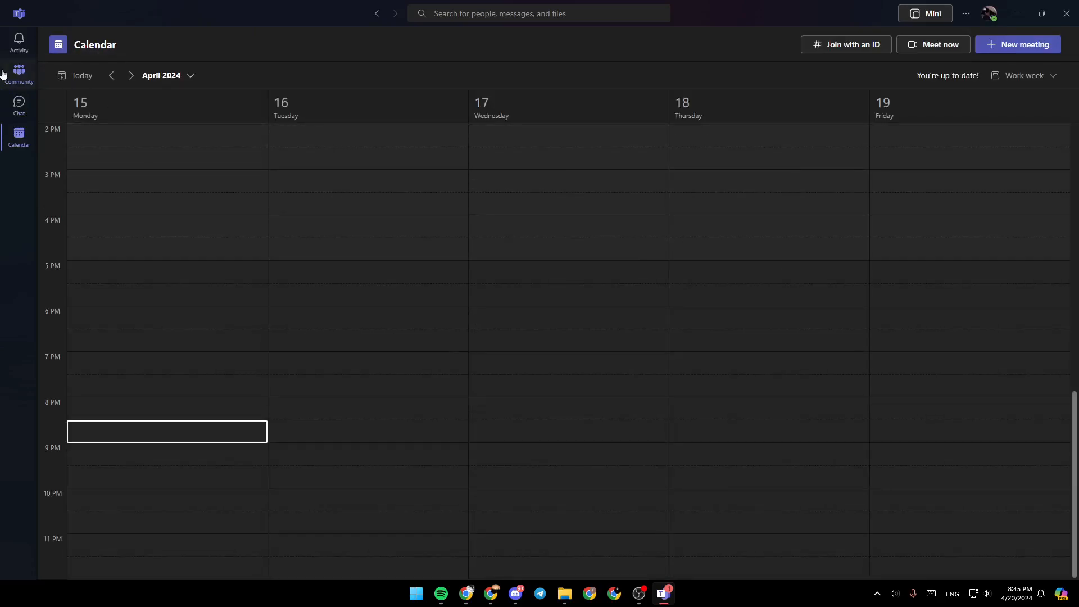
click(19, 72)
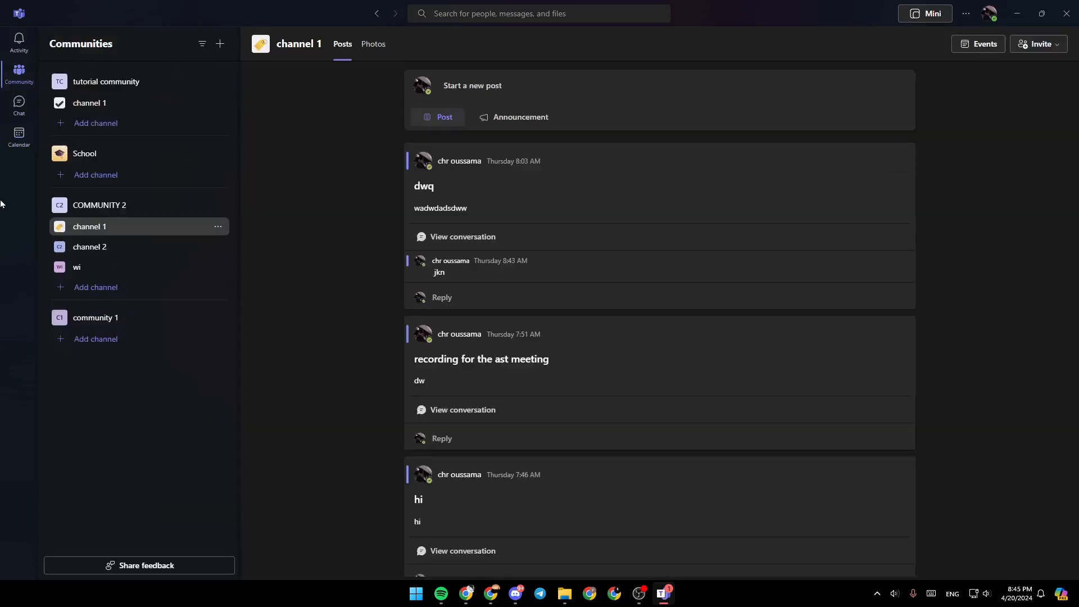
mouse_move(394, 228)
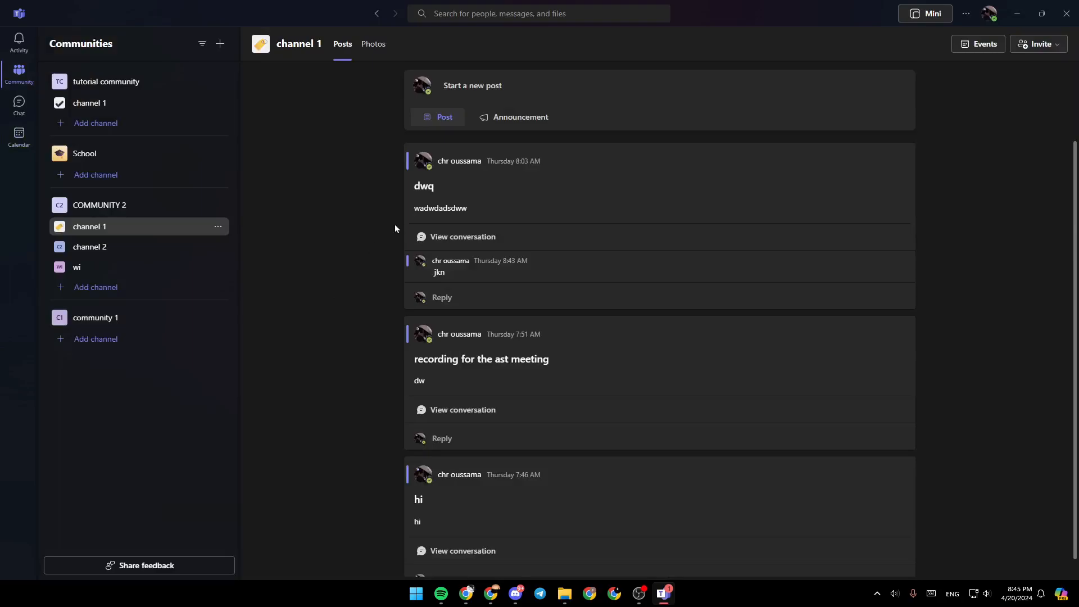
mouse_move(482, 266)
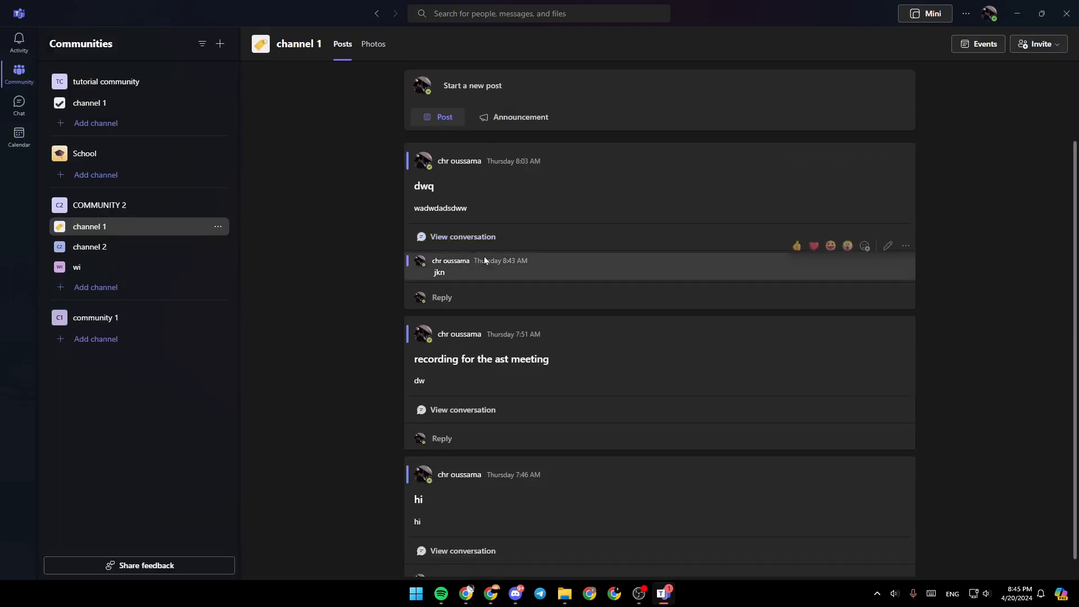
mouse_move(989, 12)
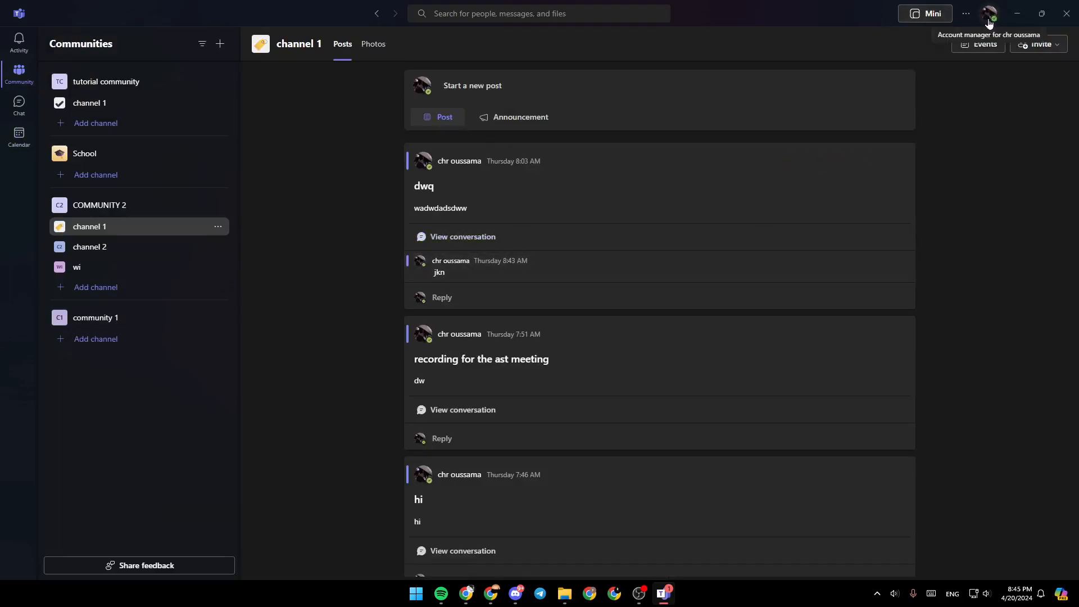
click(990, 14)
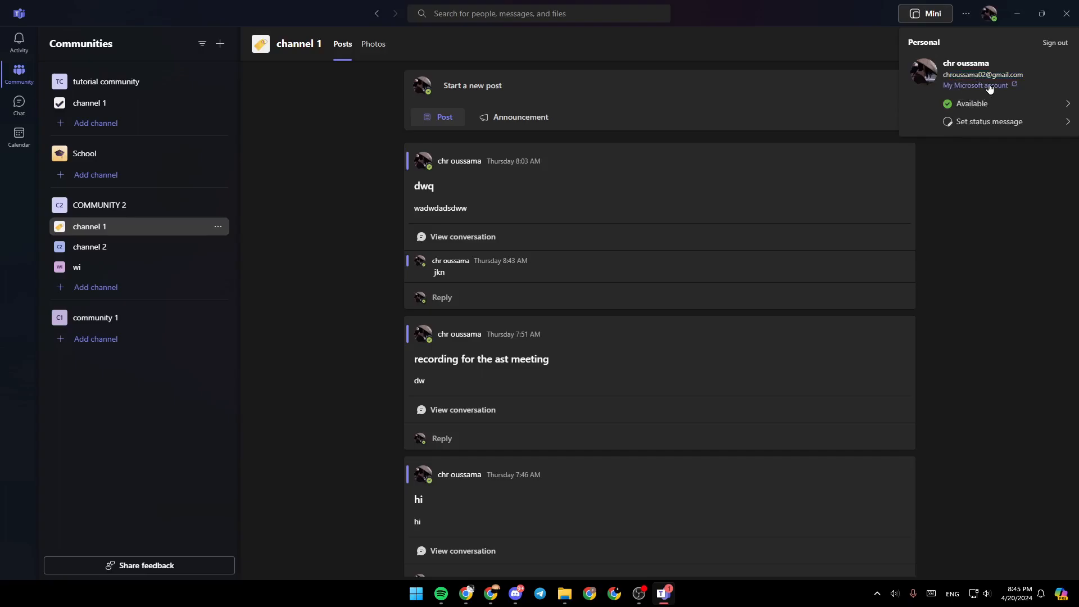
- Go to 'My Microsoft account' in the browser and land on its Security page
click(975, 85)
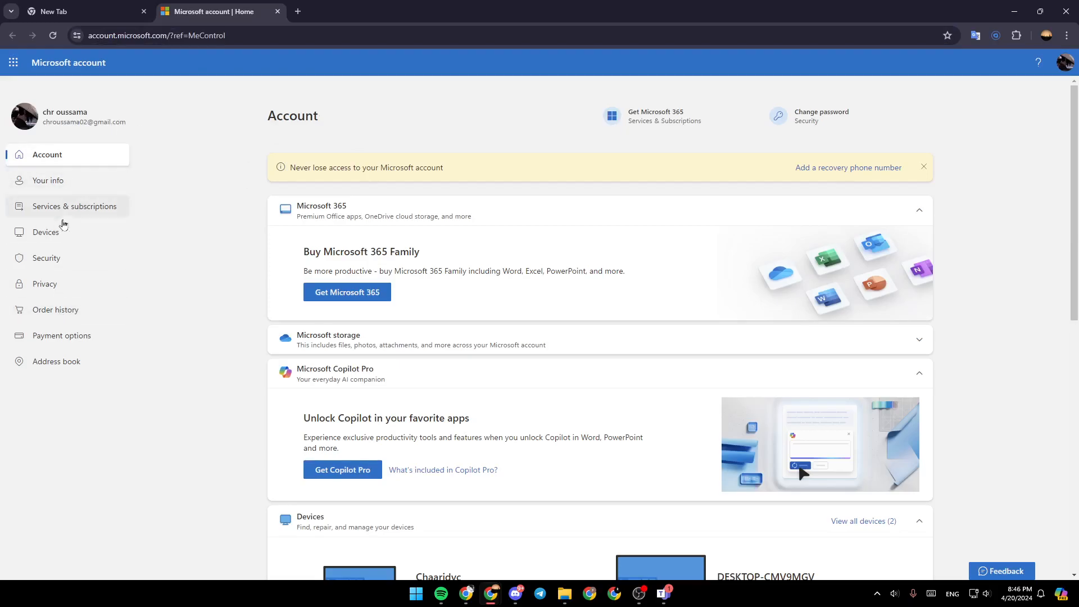
mouse_move(55, 361)
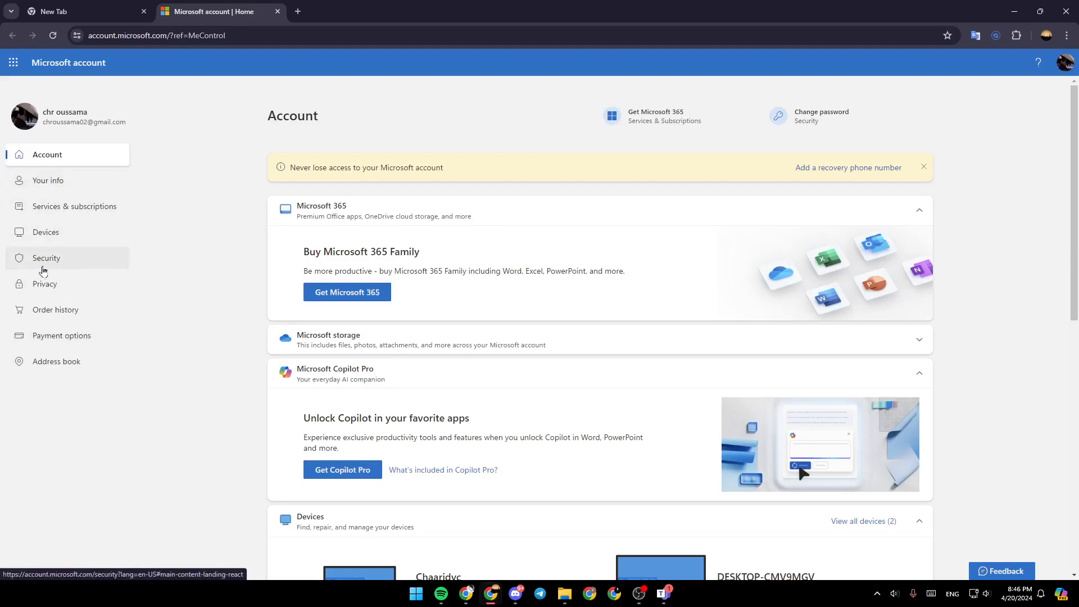
click(47, 257)
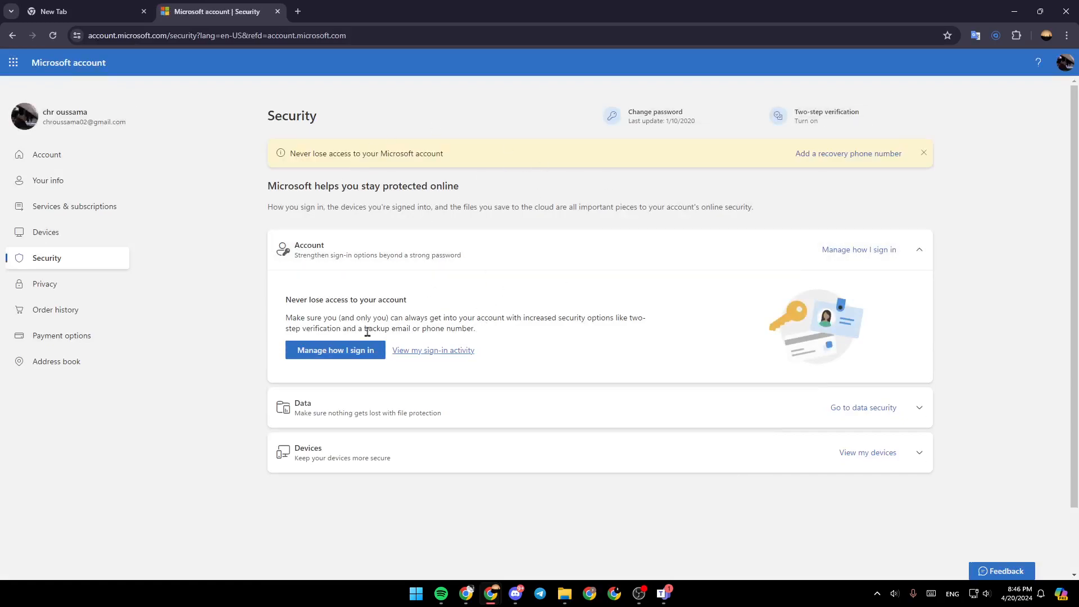
mouse_move(612, 116)
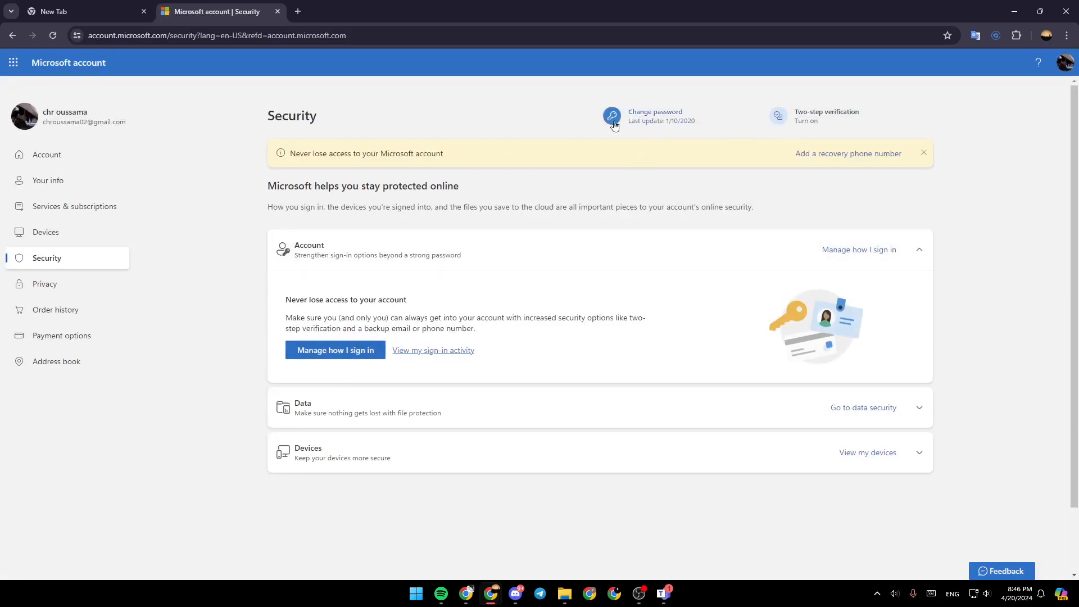
mouse_move(811, 118)
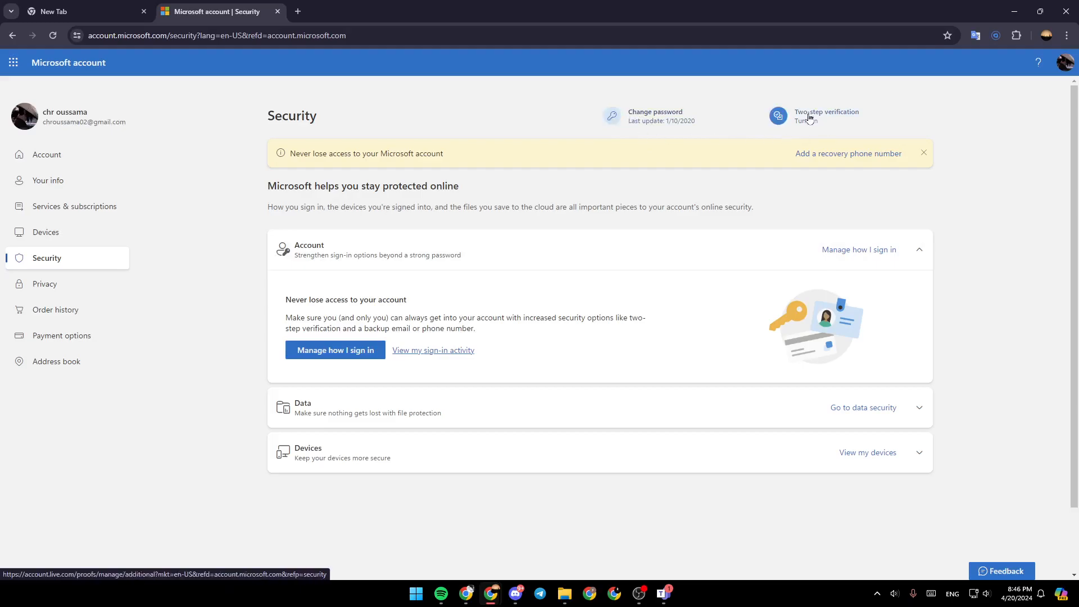
mouse_move(829, 133)
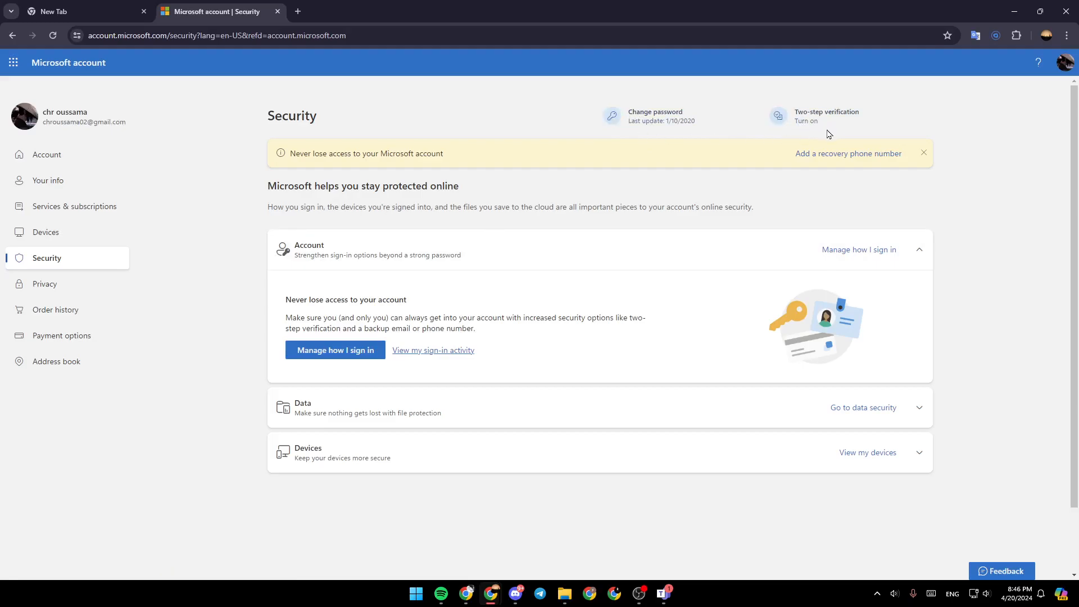
mouse_move(809, 117)
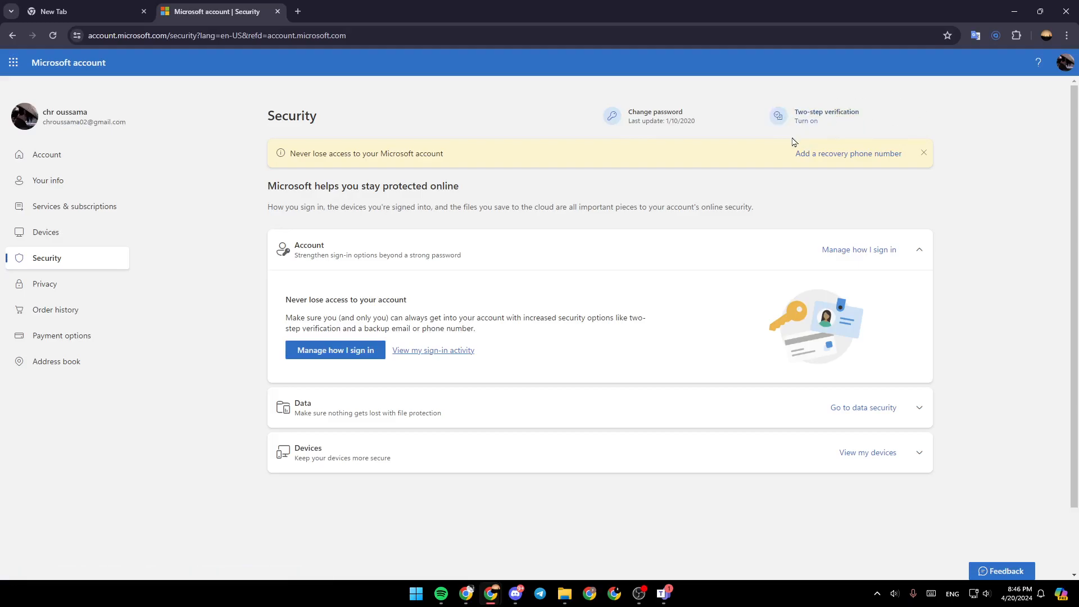
- Reach Additional security options and choose 'Turn on' under Two-step verification
click(824, 116)
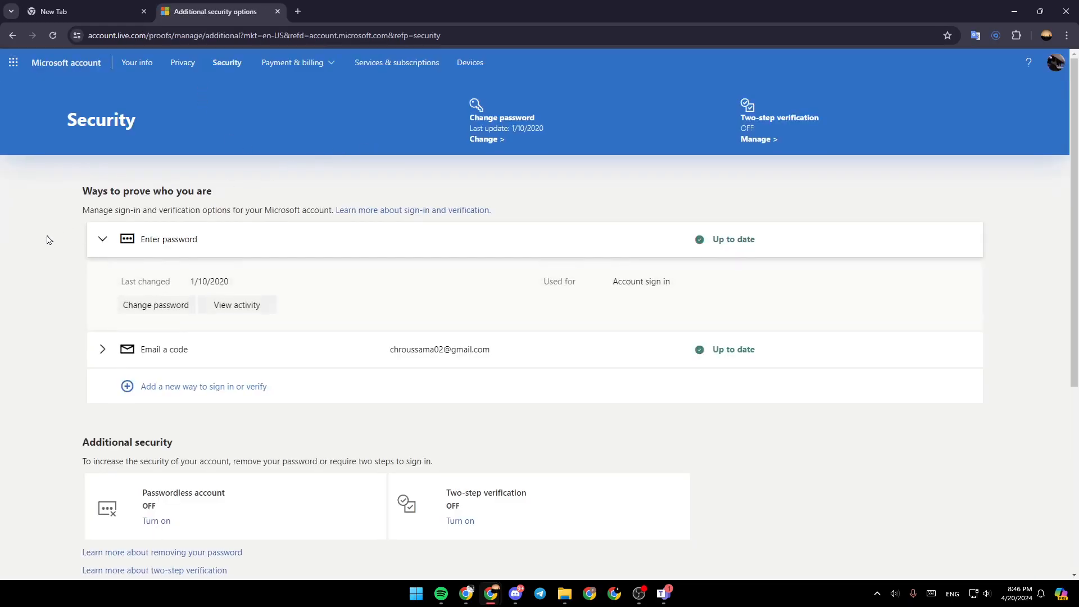
scroll(down, 3)
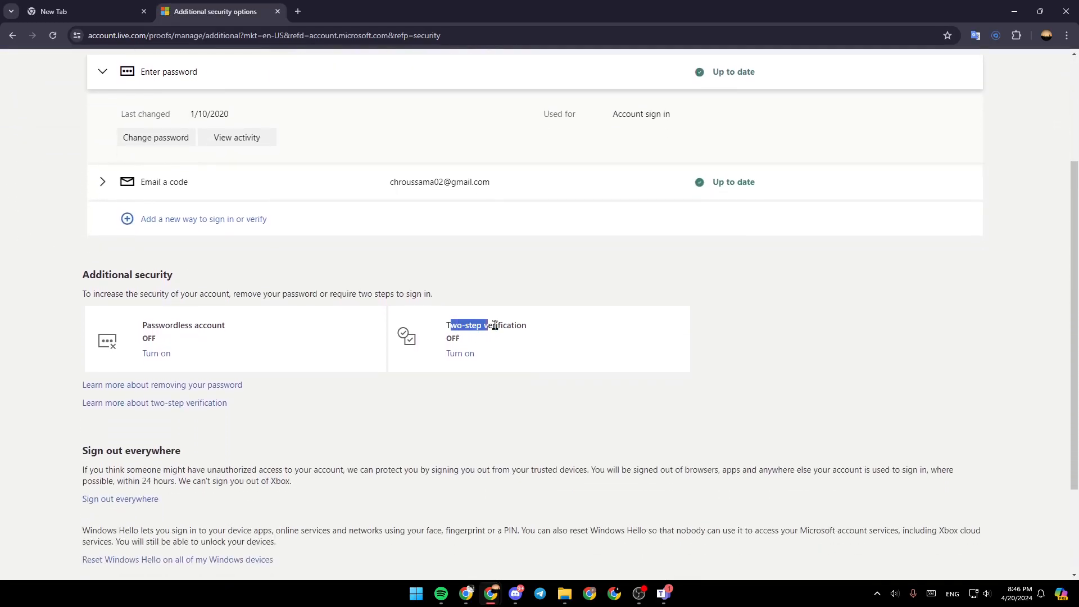
click(460, 353)
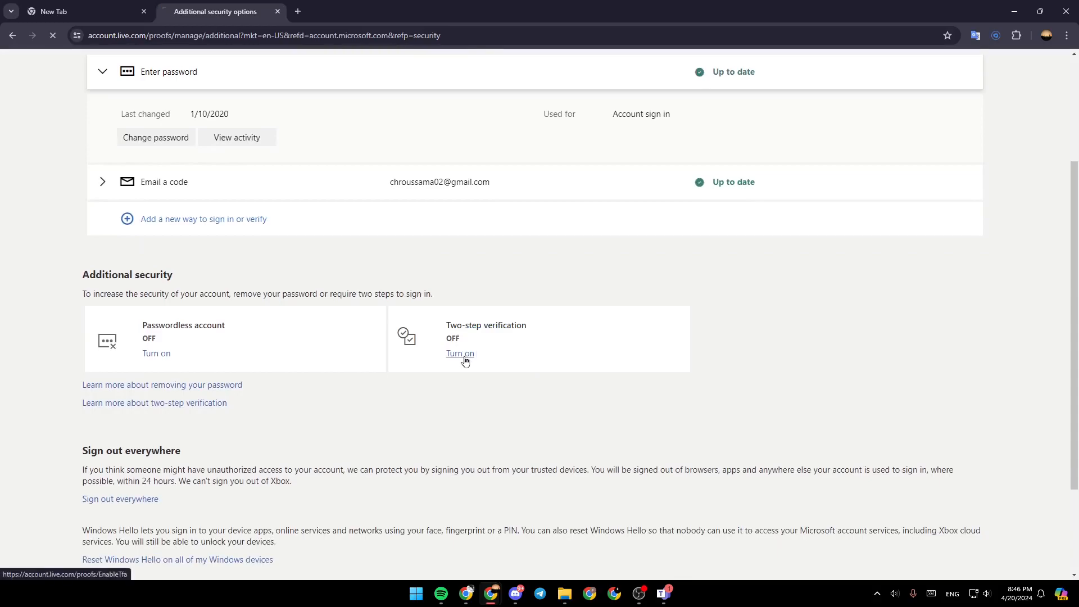
- Arrive at the 'Set up two-step verification' page listing the authenticator-app steps
click(460, 353)
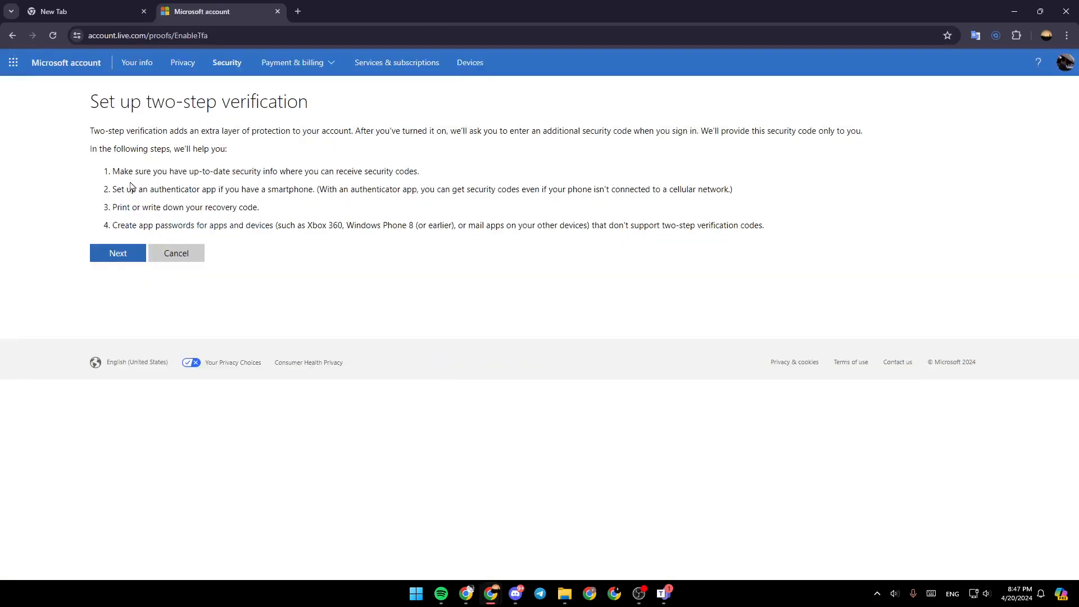
mouse_move(178, 211)
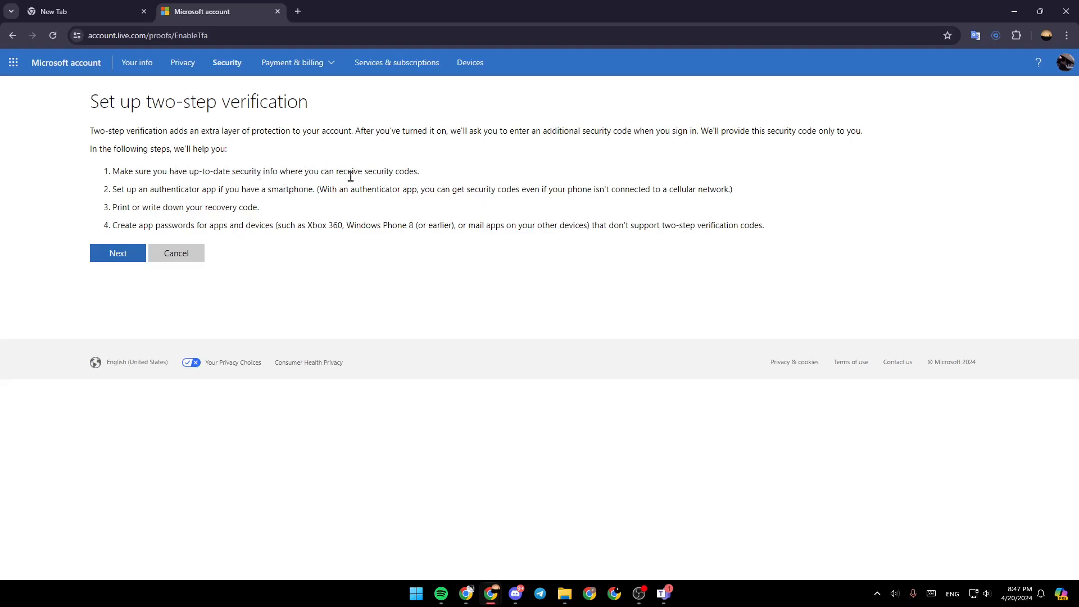
mouse_move(302, 185)
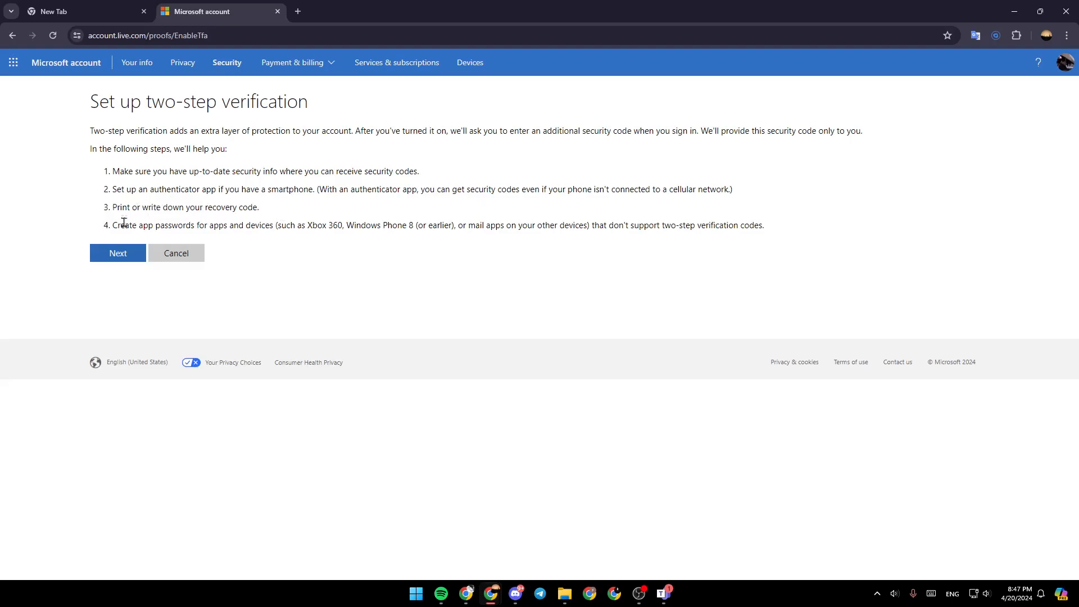
mouse_move(249, 228)
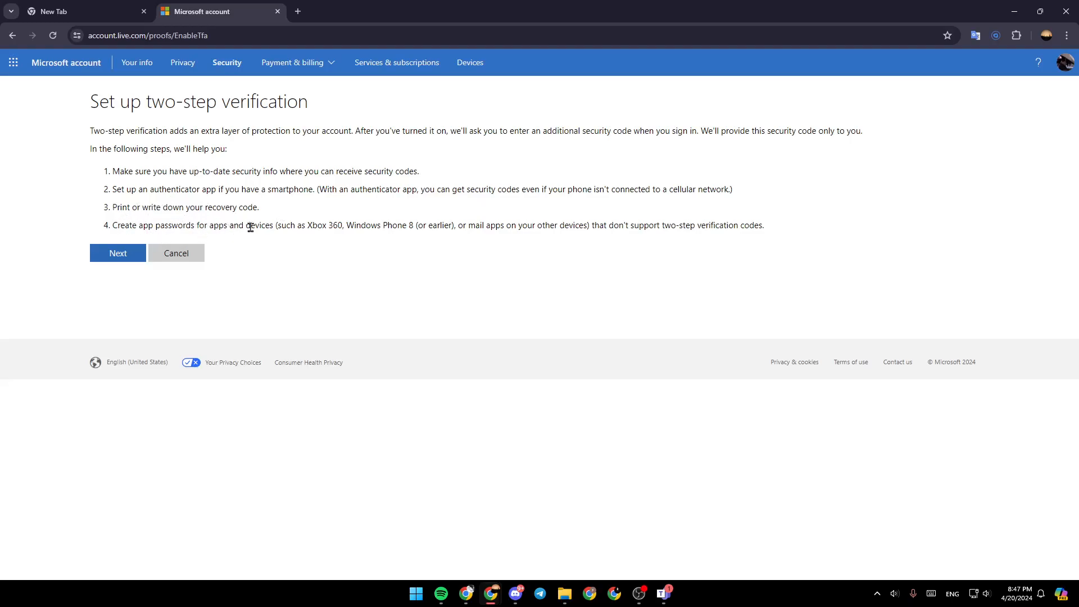
mouse_move(612, 242)
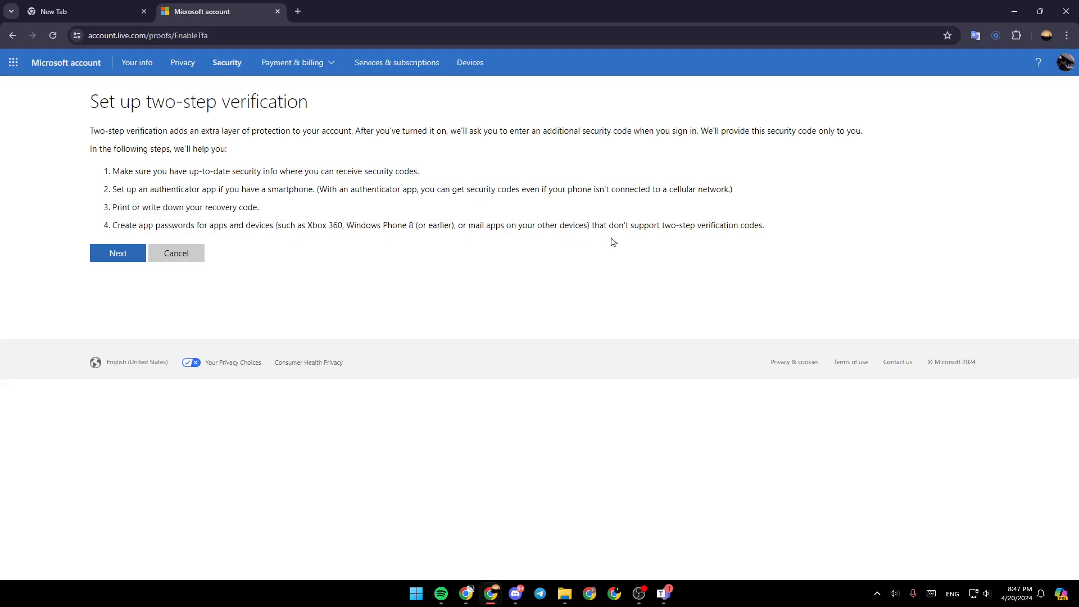
mouse_move(289, 266)
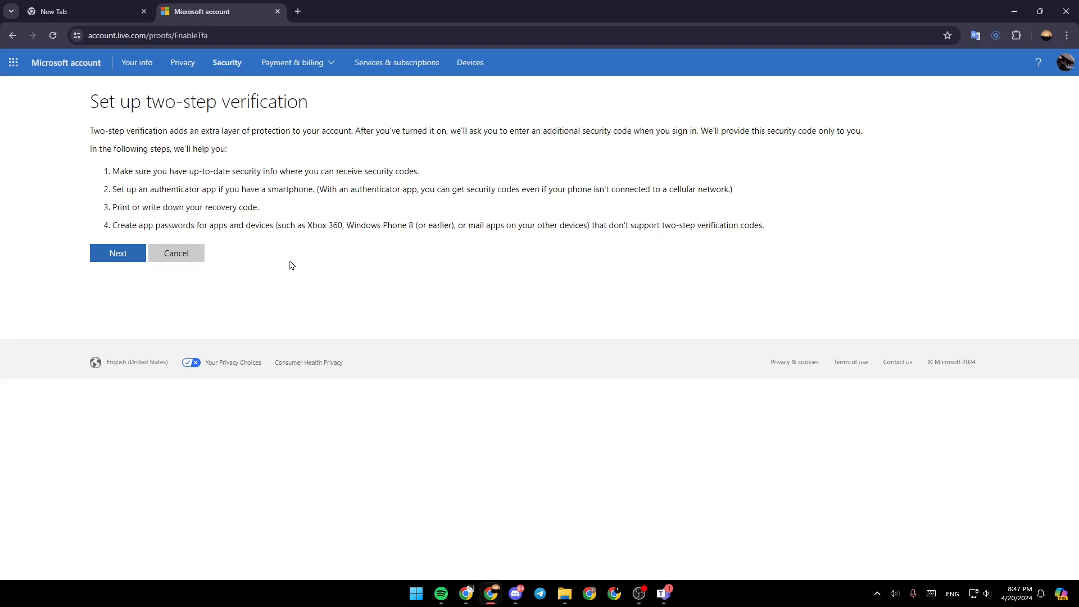
mouse_move(337, 283)
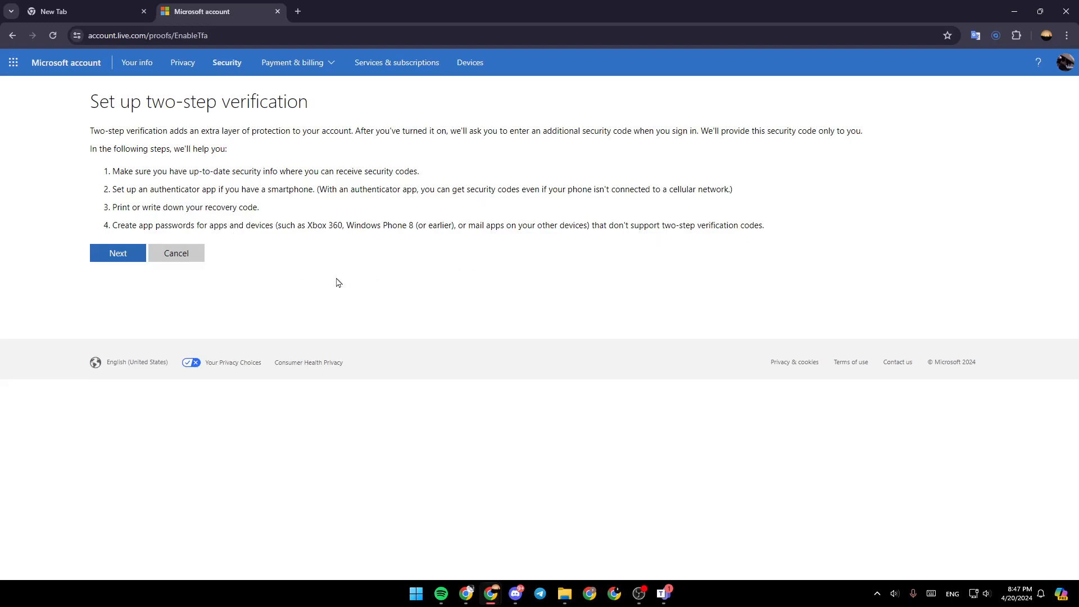